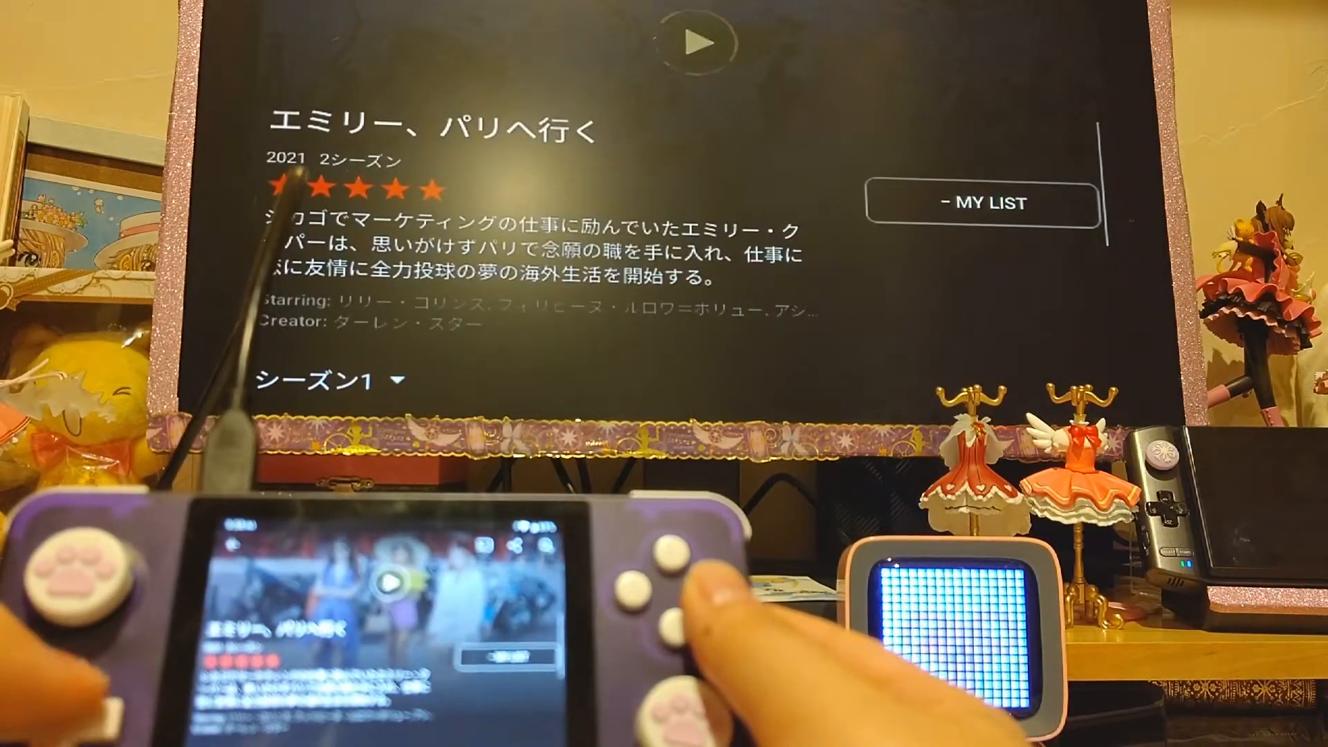
- Open a new Incognito tab in Chrome
click(702, 43)
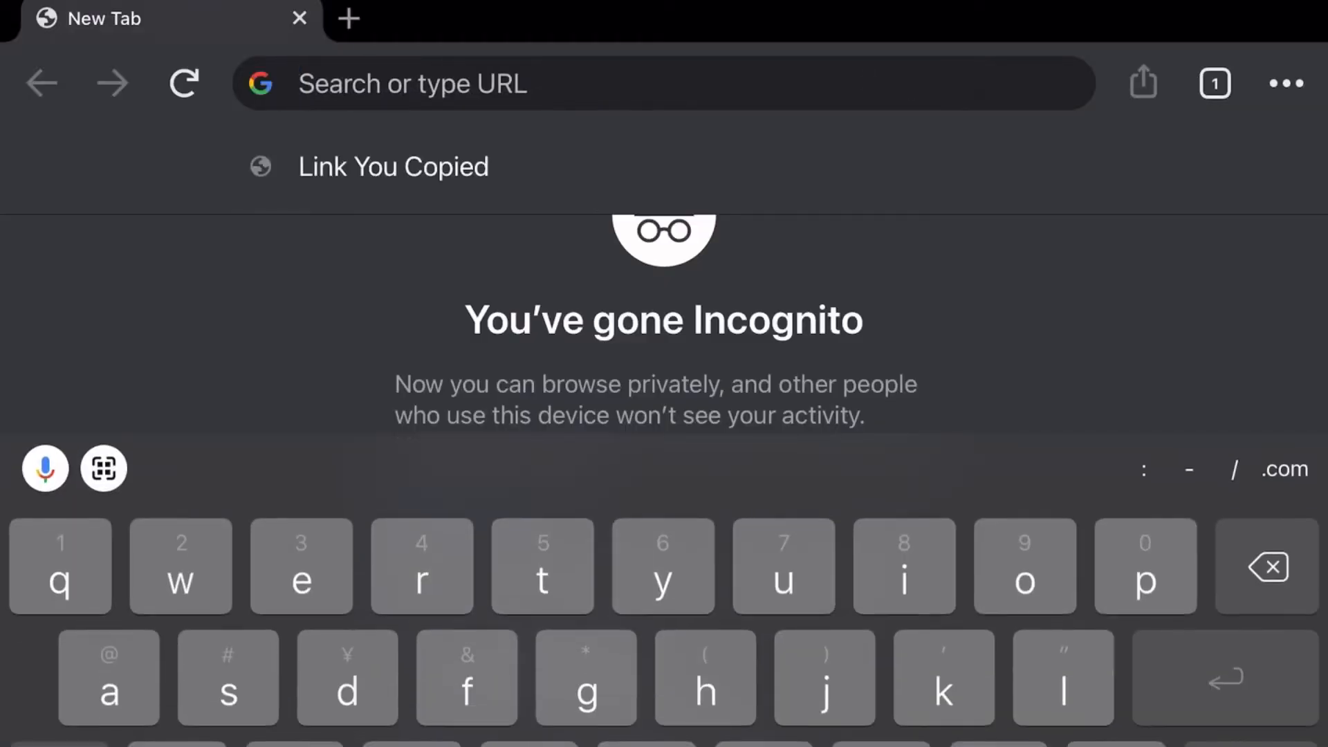
- Search Google for 'netflix 4.9.5 apk' and open the APKMirror Netflix 4.9.5 build 10060 result
text(netflix 4.9.5 apk)
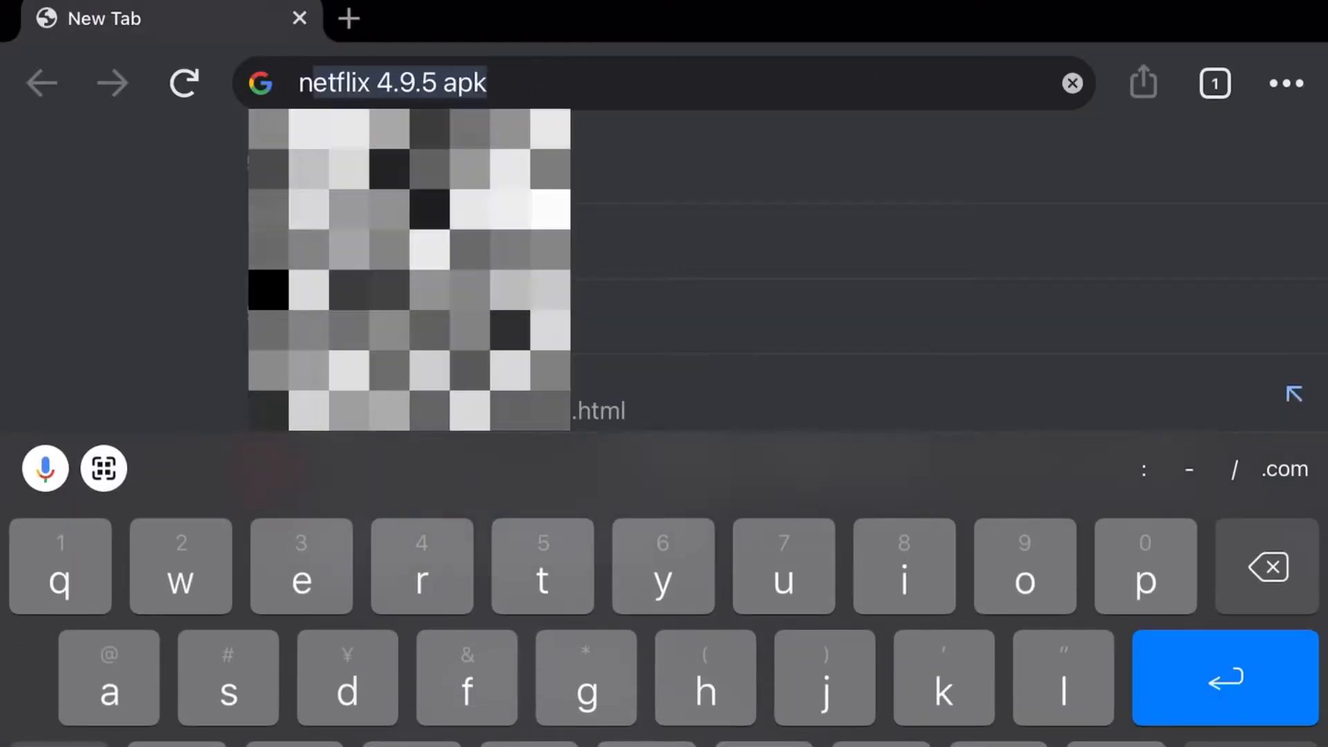
key(enter)
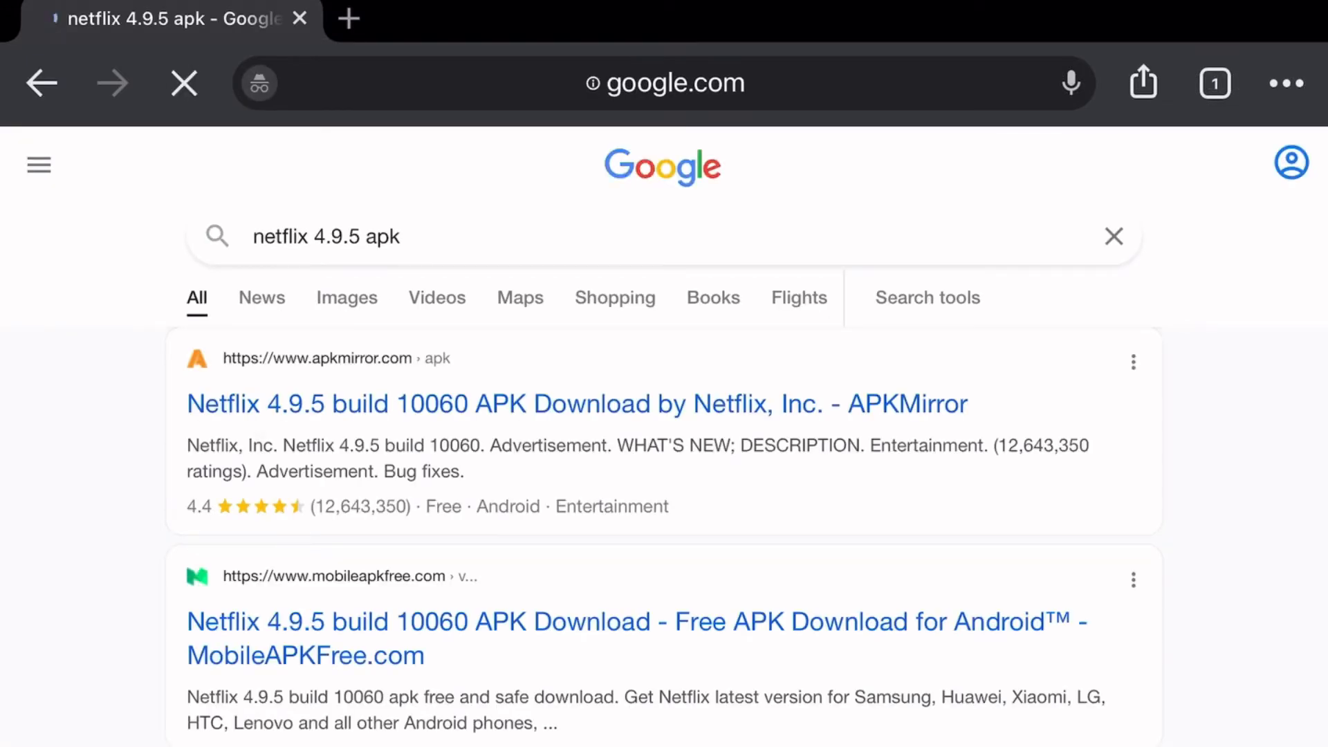
click(576, 403)
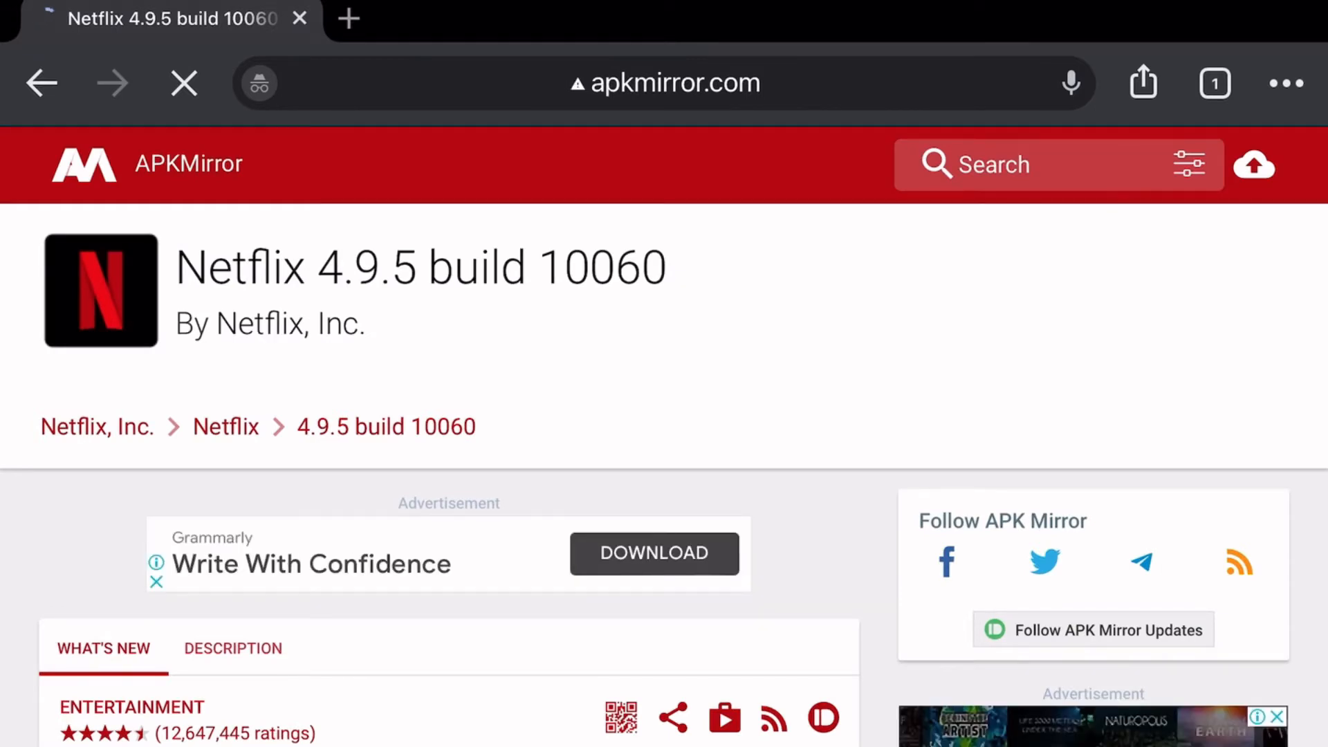
scroll(down, 3)
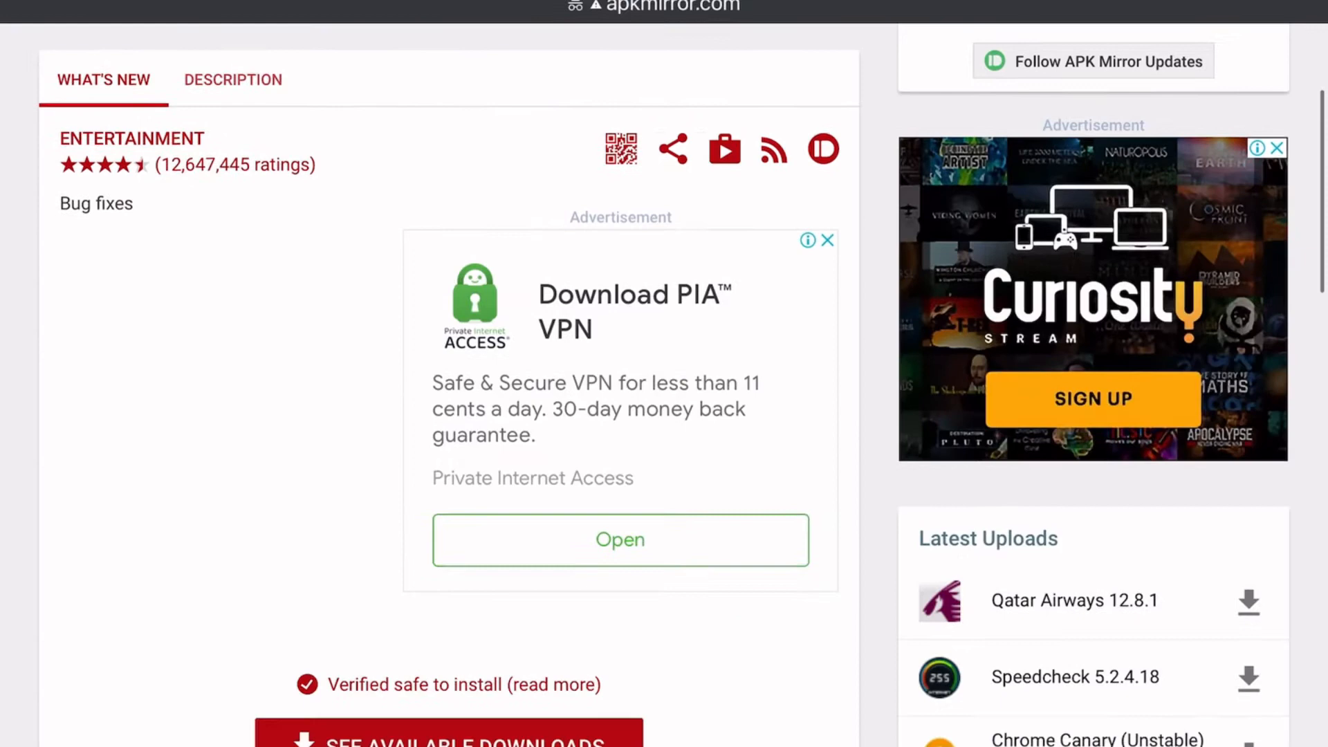
scroll(down, 3)
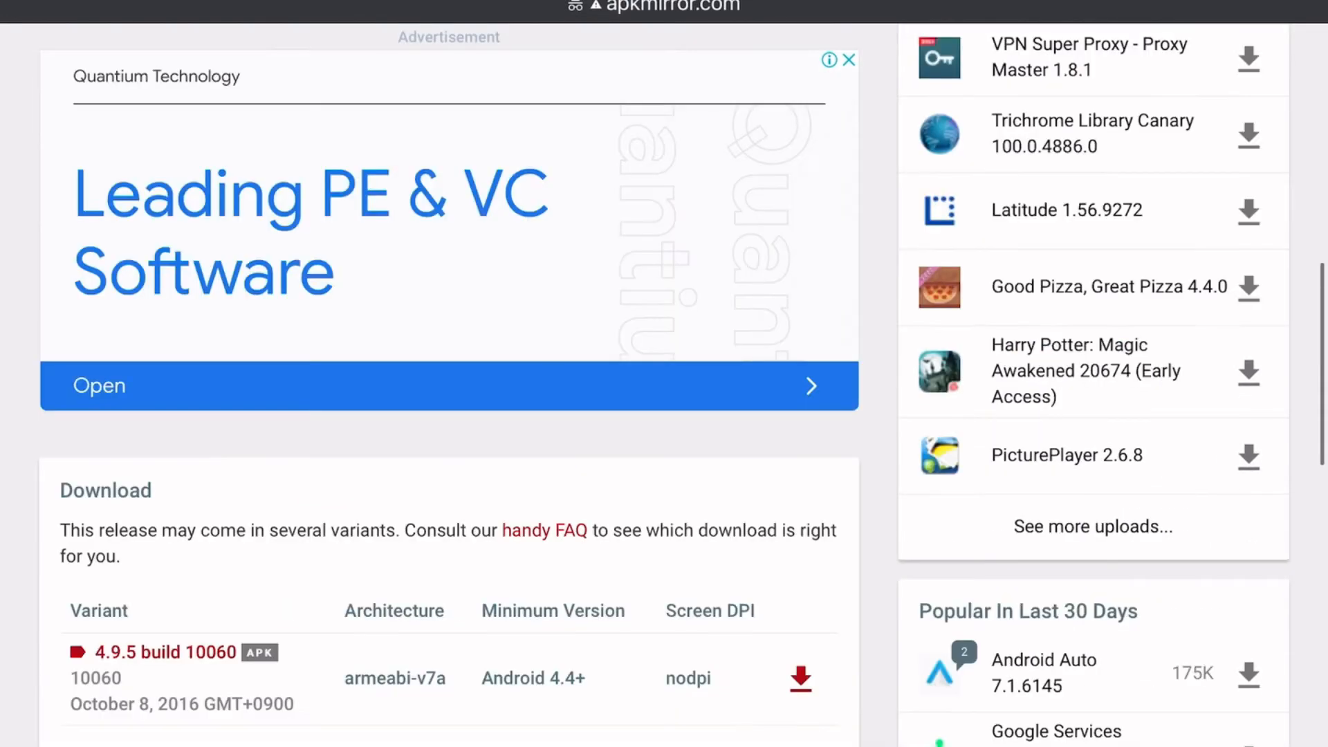
scroll(down, 3)
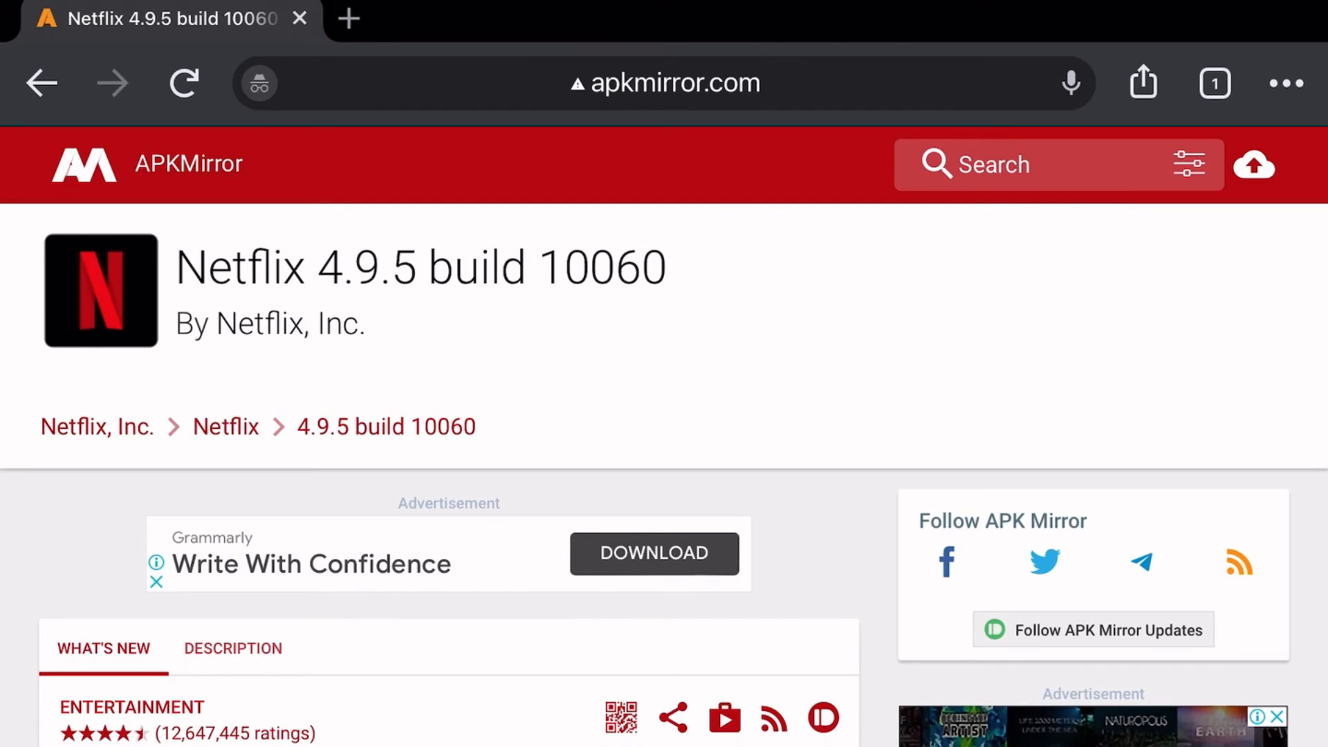
scroll(down, 3)
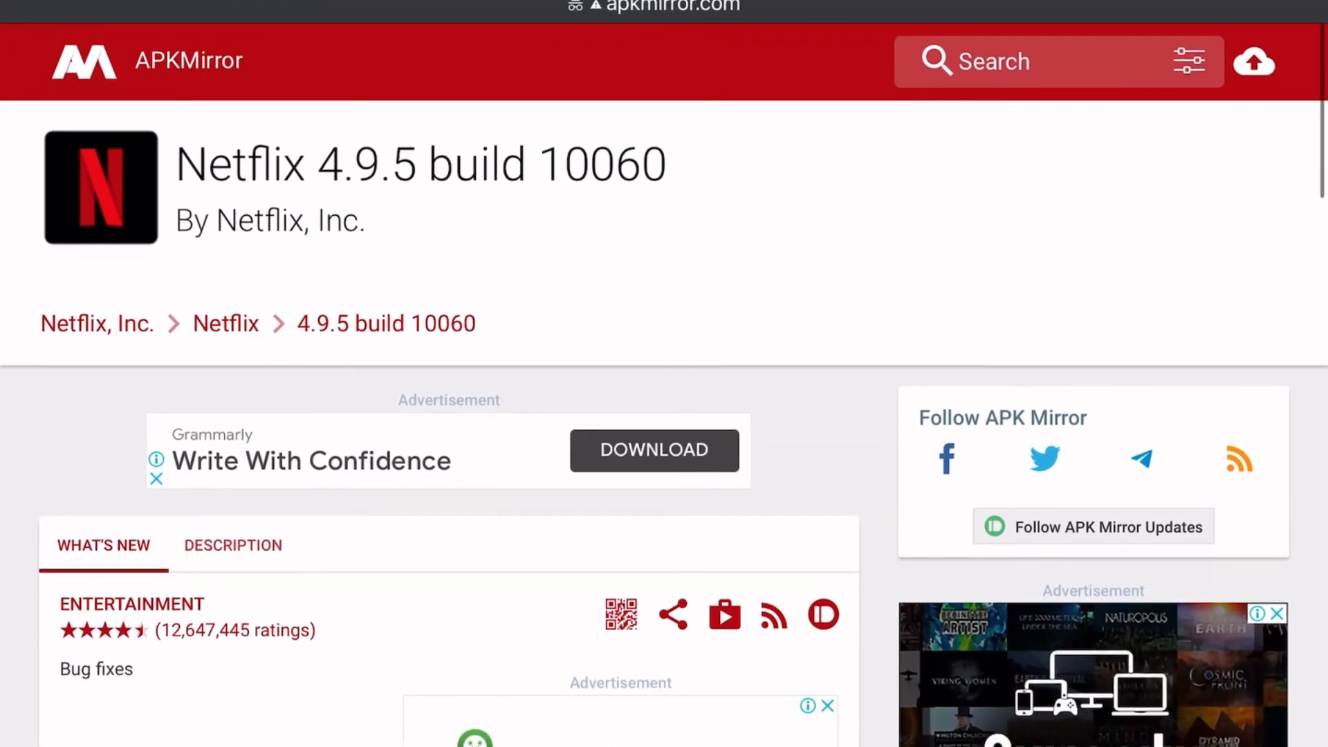